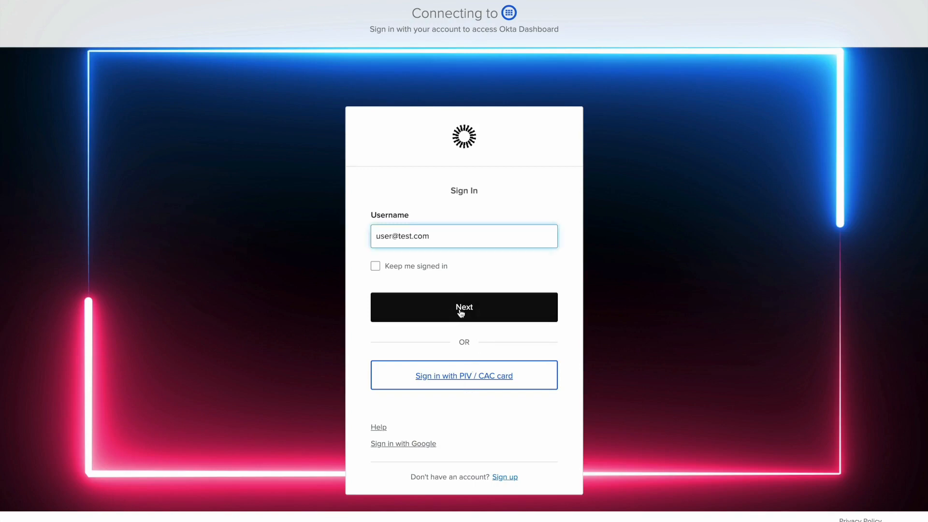
Step: Sign in to Okta with the test account's username and password
{"action": "left_click", "coordinate": [464, 307]}
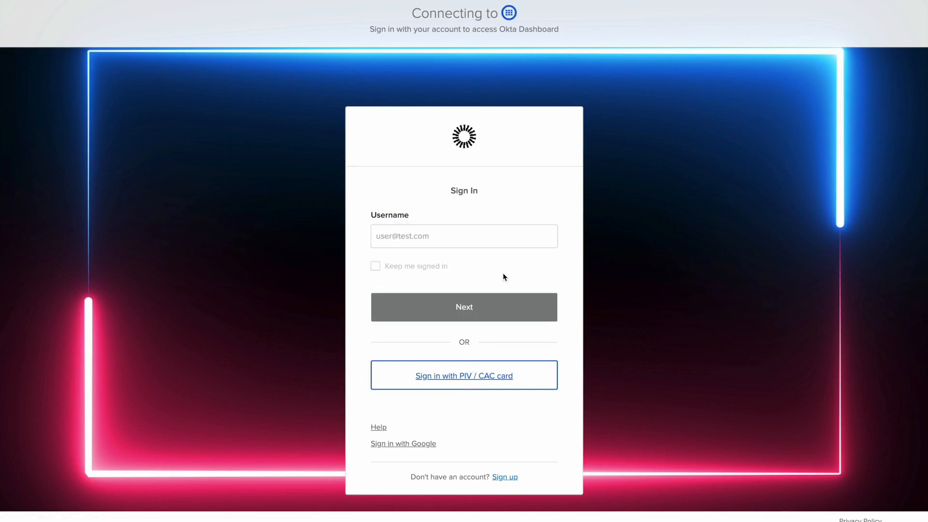
{"action": "left_click", "coordinate": [464, 306]}
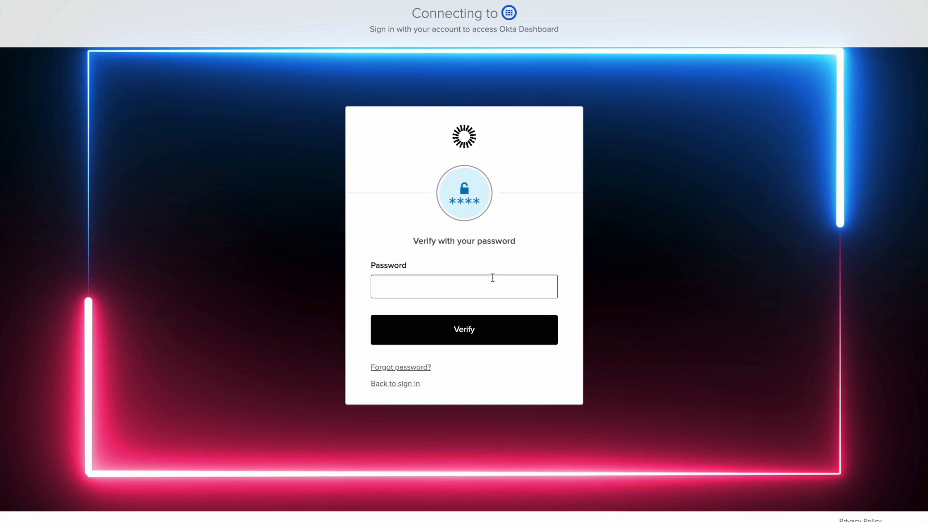
{"action": "type", "text": "password"}
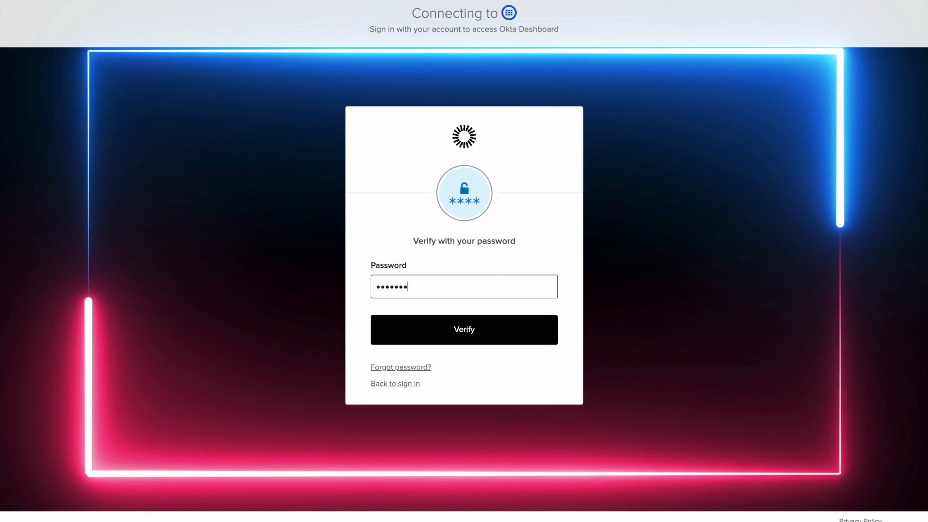
{"action": "left_click", "coordinate": [464, 330]}
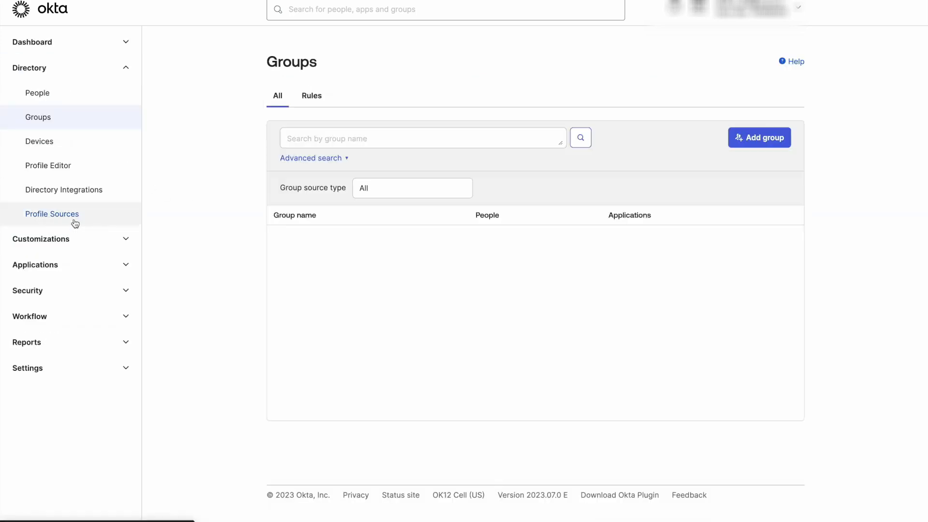
Step: Create a group named BypassMFA with no description
{"action": "left_click", "coordinate": [759, 137]}
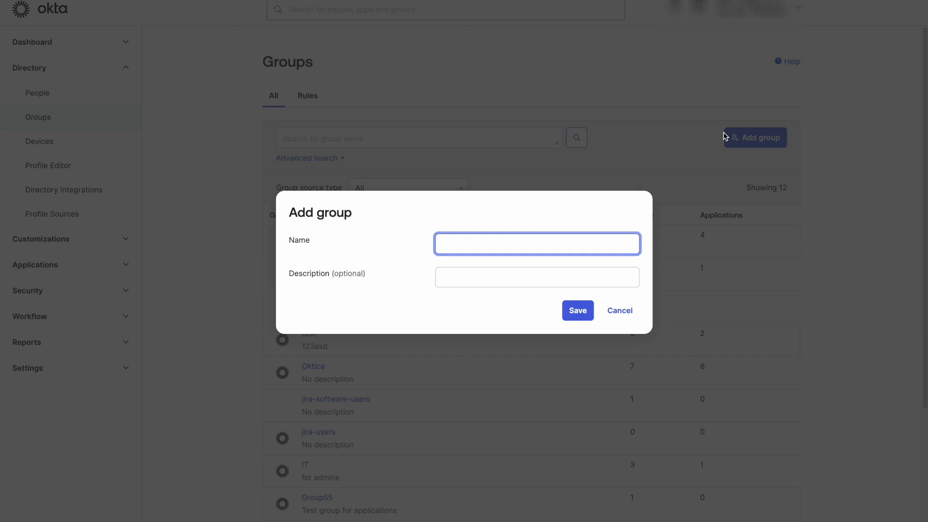
{"action": "type", "text": "BypassMFA"}
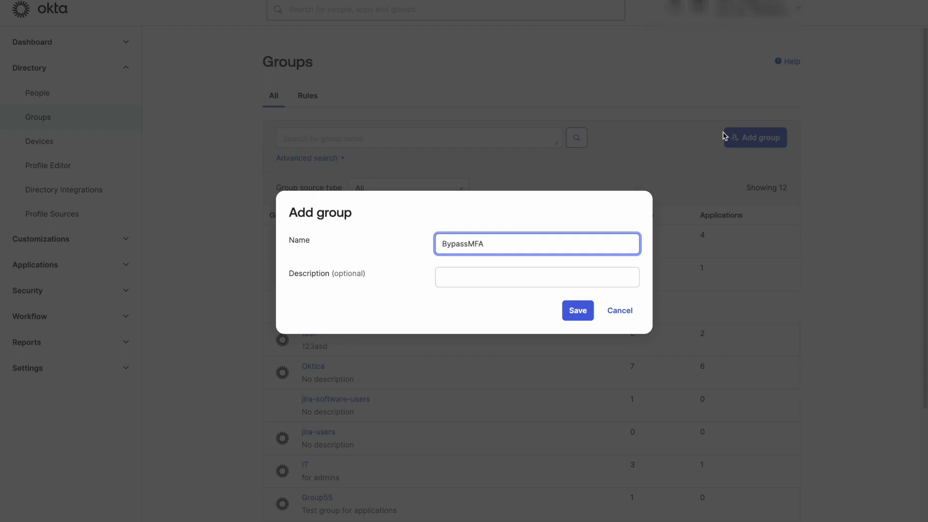
{"action": "left_click", "coordinate": [577, 310]}
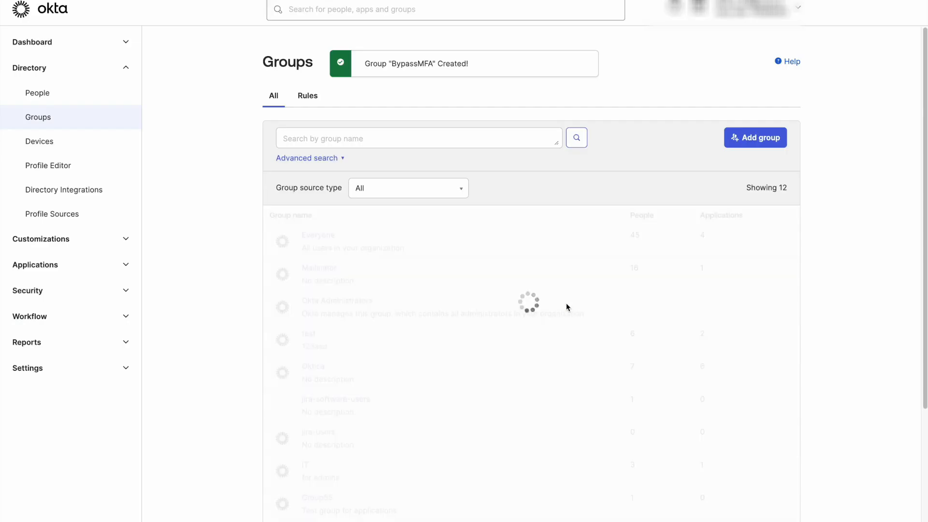
{"action": "right_click", "coordinate": [567, 306]}
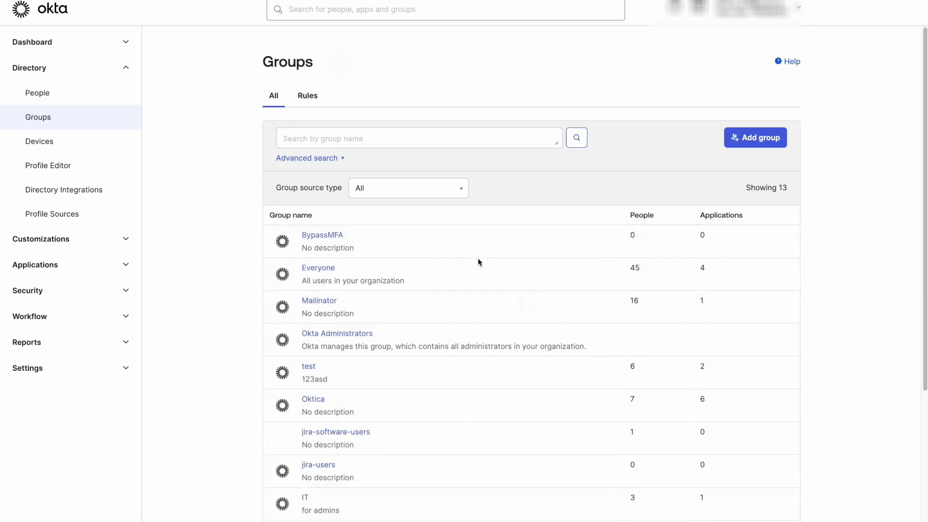
Step: Assign the test user, User One, as the BypassMFA group's only member
{"action": "left_click", "coordinate": [322, 235]}
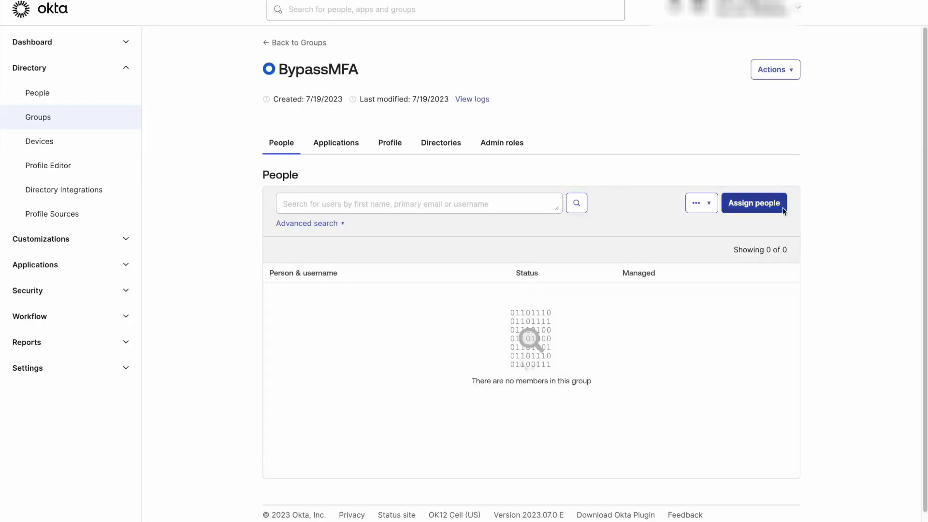
{"action": "left_click", "coordinate": [754, 203]}
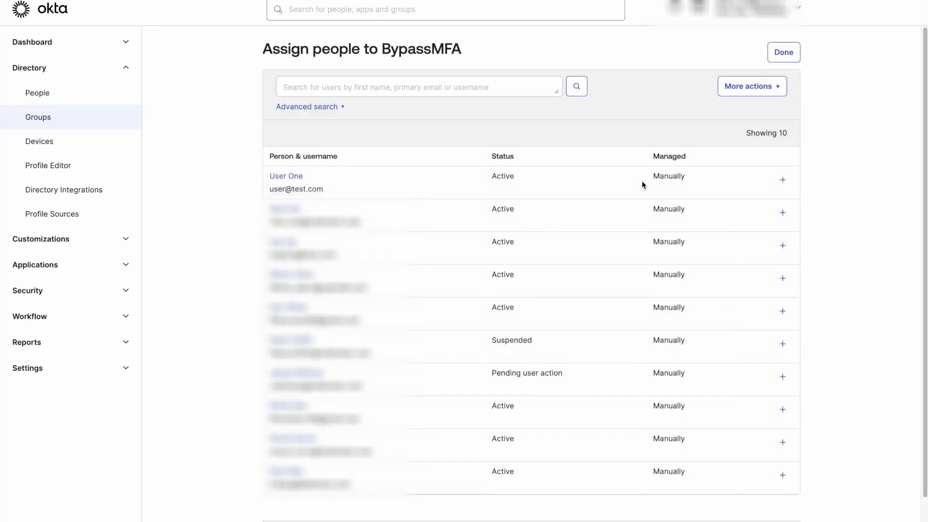
{"action": "left_click", "coordinate": [782, 180]}
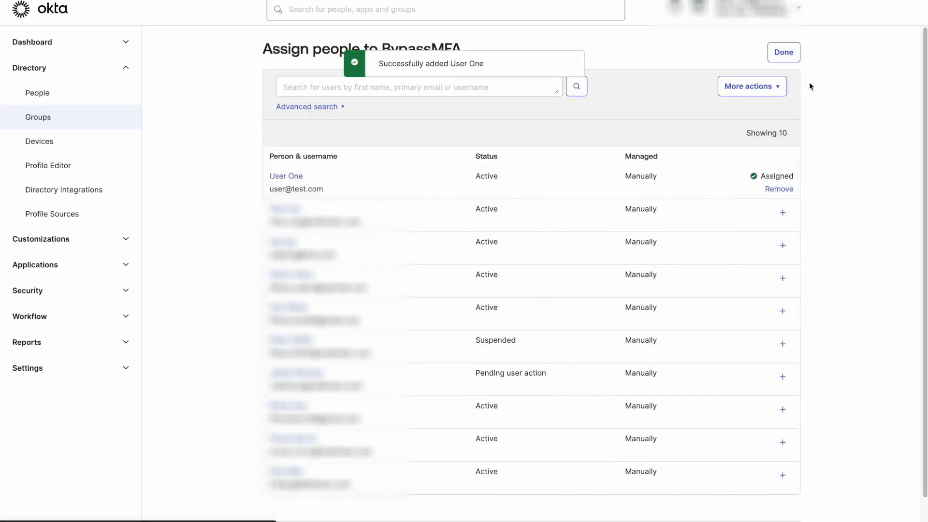
{"action": "left_click", "coordinate": [783, 52]}
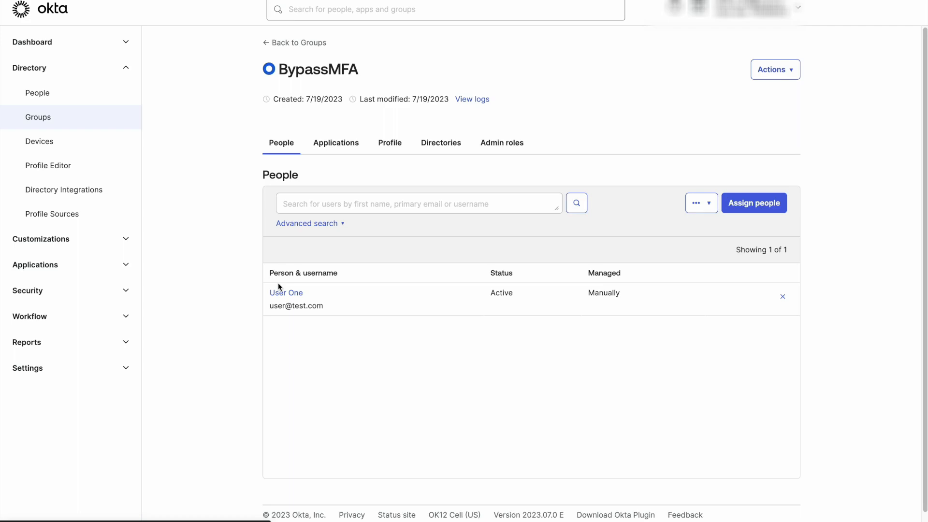
{"action": "scroll", "scroll_direction": "down", "scroll_amount": 3}
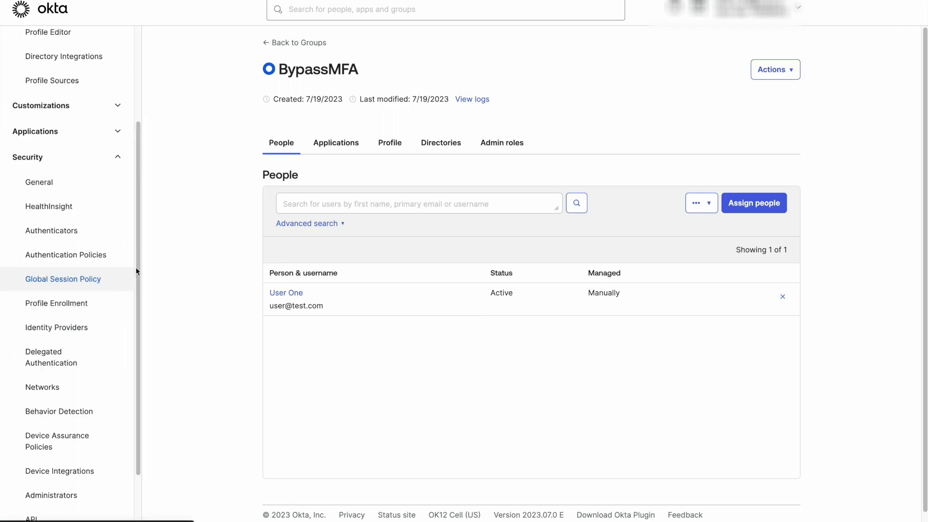
Step: Start a new global session policy named BypassMFA, assigned to the BypassMFA group
{"action": "left_click", "coordinate": [62, 279]}
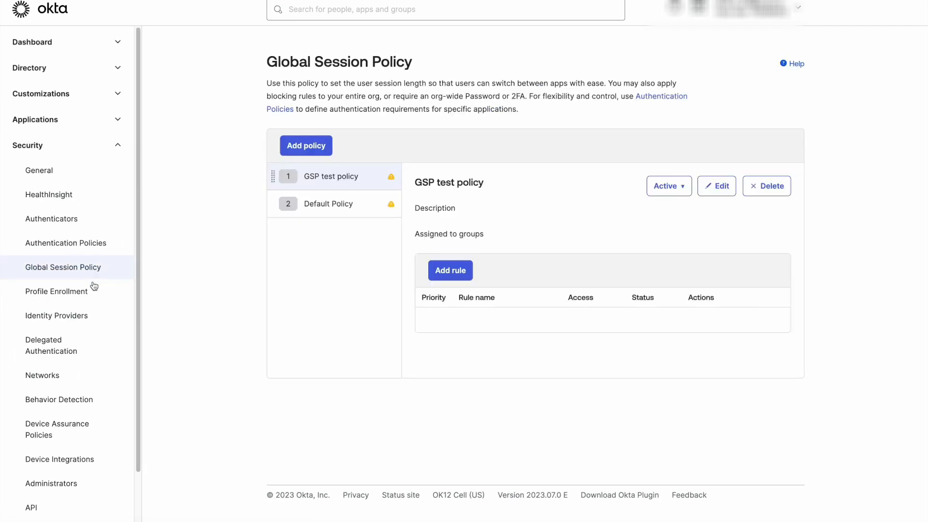
{"action": "left_click", "coordinate": [306, 145]}
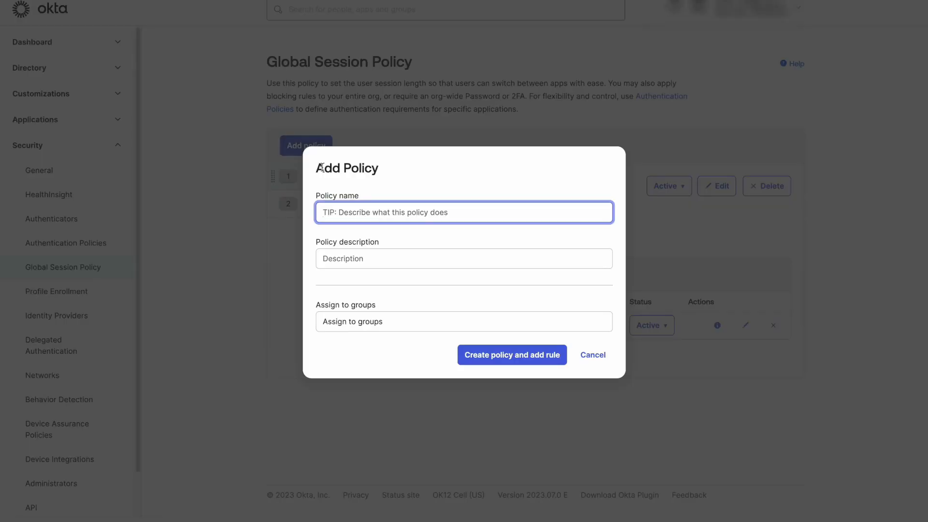
{"action": "type", "text": "Bypa"}
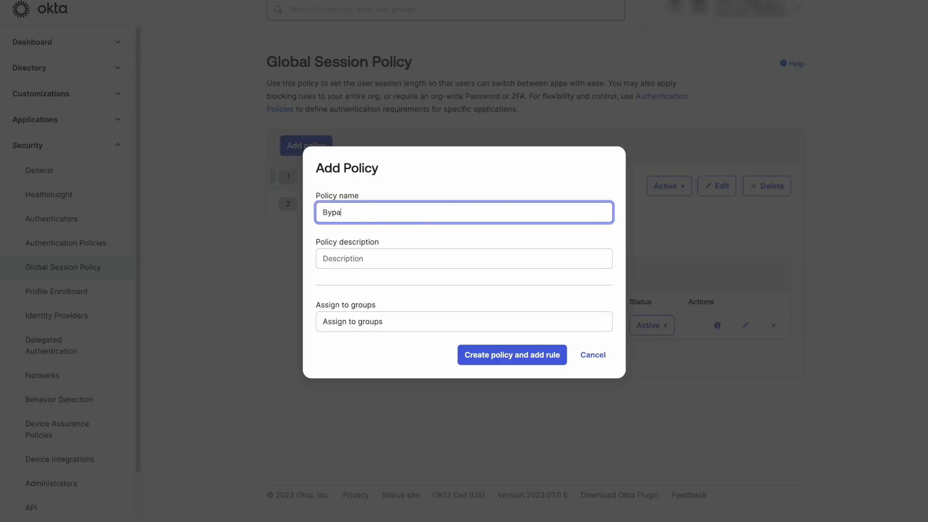
{"action": "type", "text": "ssMFA"}
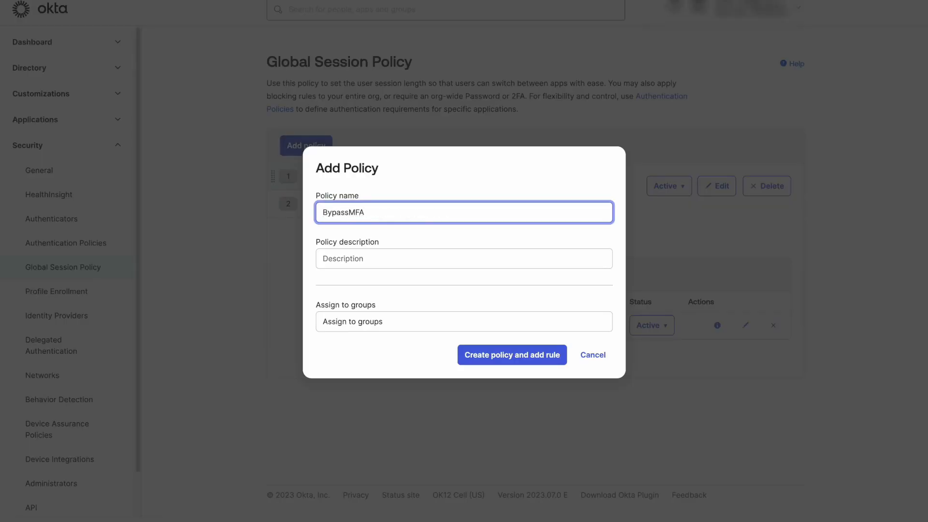
{"action": "type", "text": "by"}
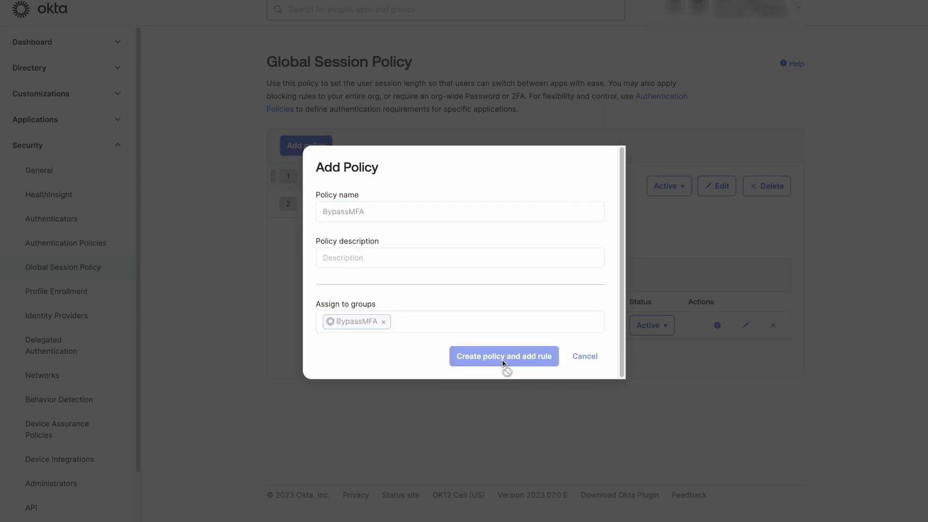
Step: Name the session policy rule 'Bypass MFA' and review its access settings
{"action": "left_click", "coordinate": [504, 356]}
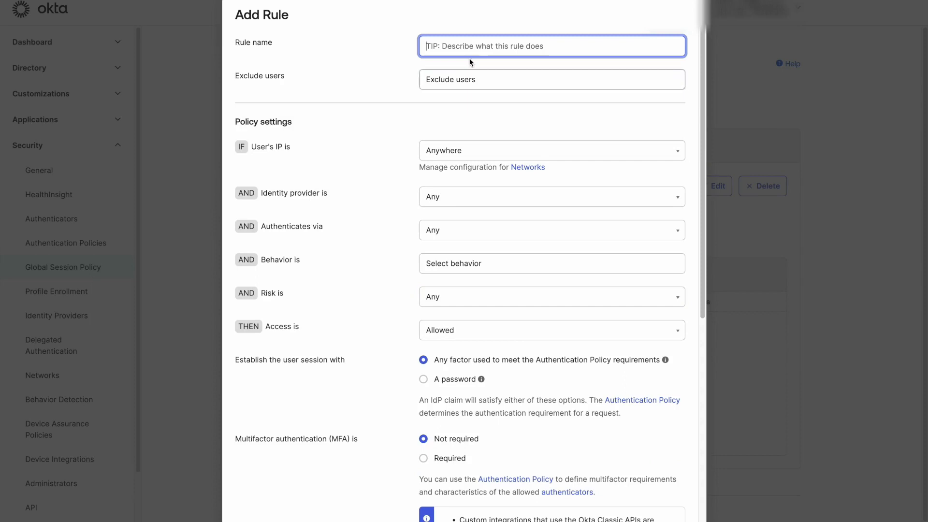
{"action": "type", "text": "B"}
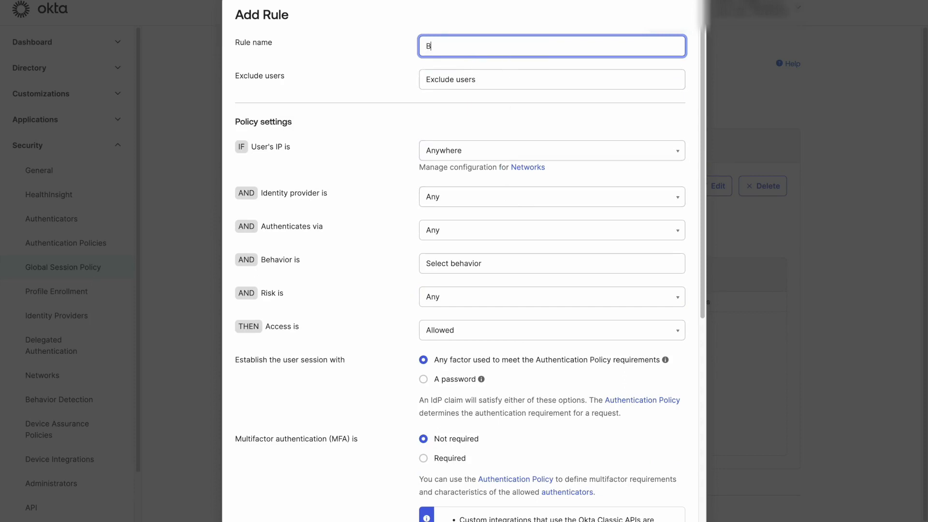
{"action": "type", "text": "ypass"}
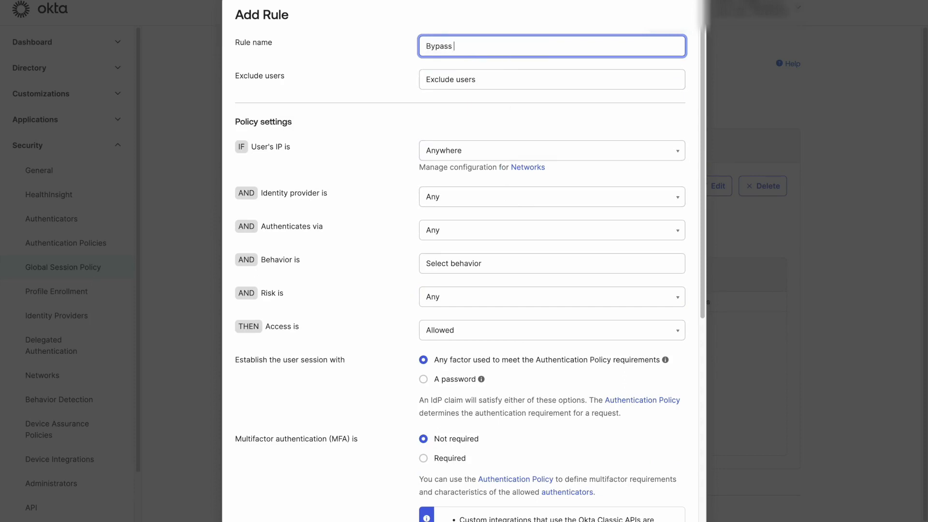
{"action": "type", "text": "MFA"}
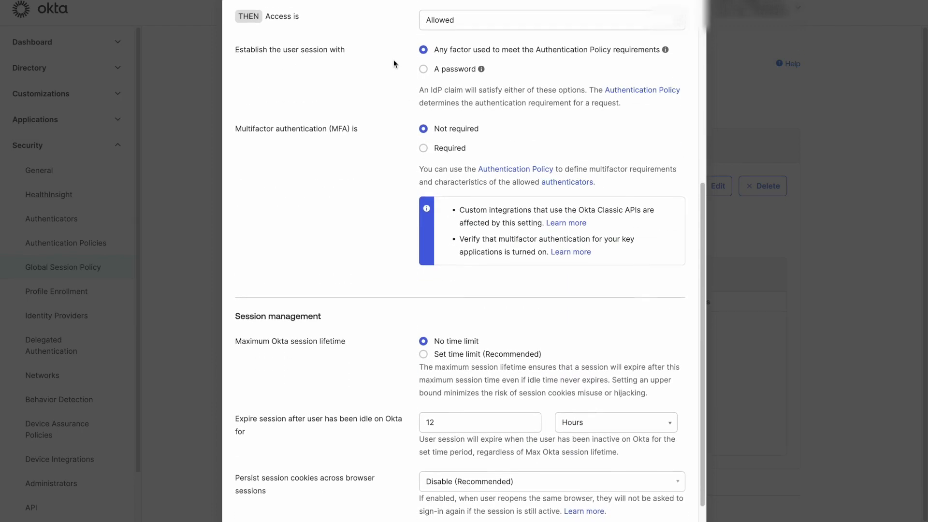
{"action": "scroll", "scroll_direction": "down", "scroll_amount": 3}
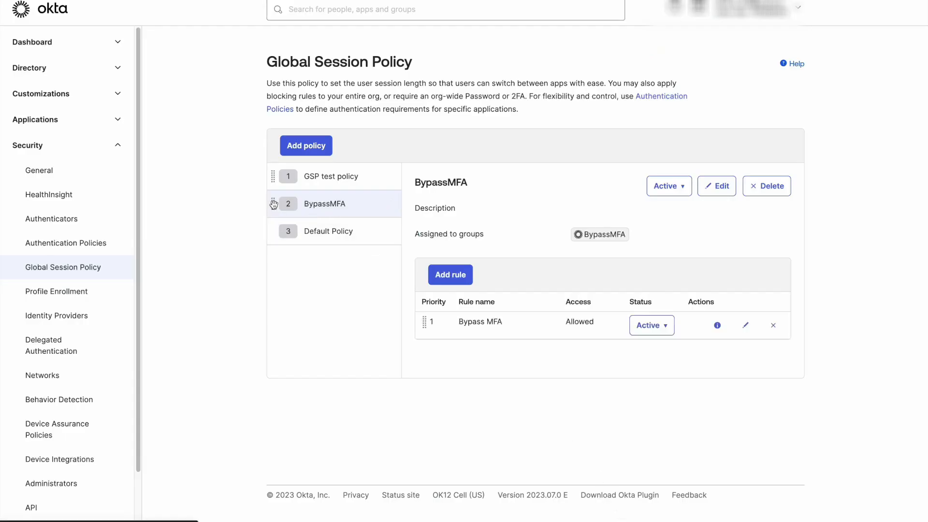
Step: Drag the BypassMFA policy above GSP test policy to make it first
{"action": "left_click_drag", "start_coordinate": [273, 203], "coordinate": [288, 176]}
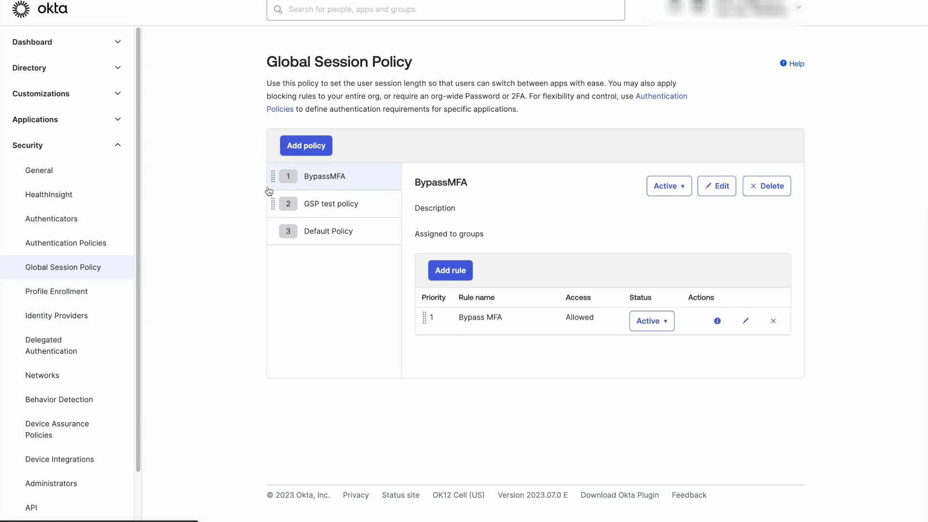
{"action": "left_click", "coordinate": [65, 243]}
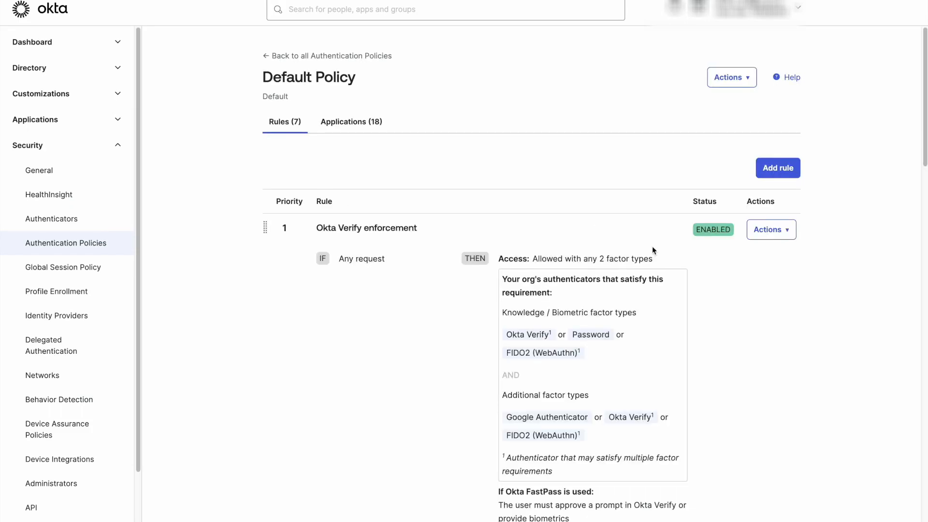
Step: Add Default Policy rule 'Bypass MFA' for BypassMFA group, authenticating with Password / IdP
{"action": "left_click", "coordinate": [778, 168]}
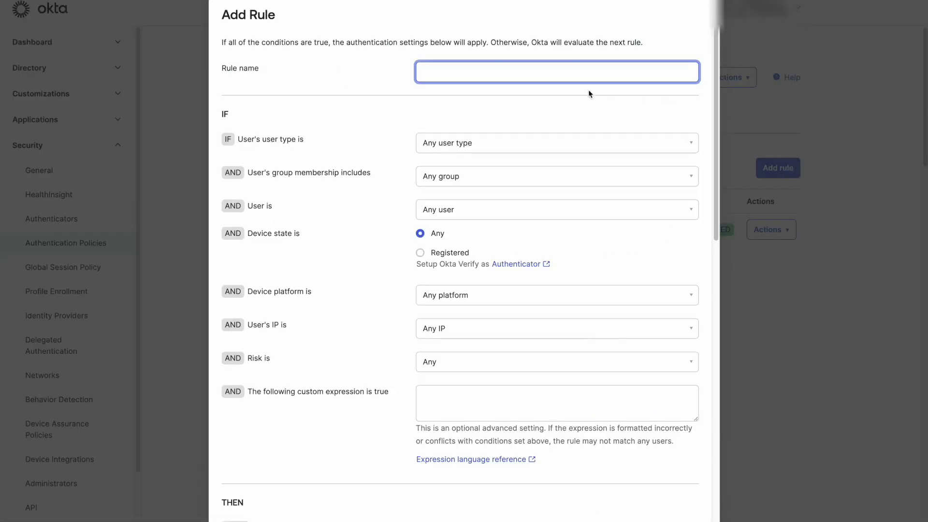
{"action": "type", "text": "Bypass MFA"}
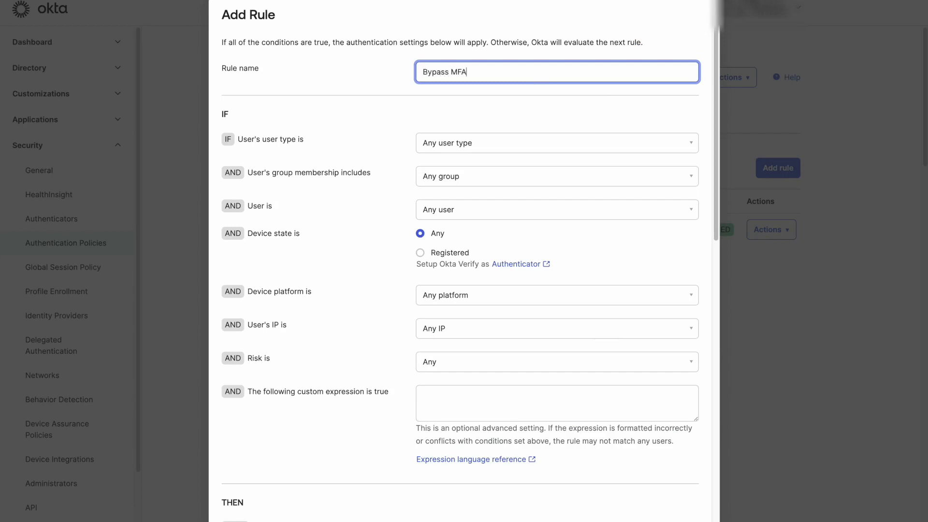
{"action": "left_click", "coordinate": [555, 176]}
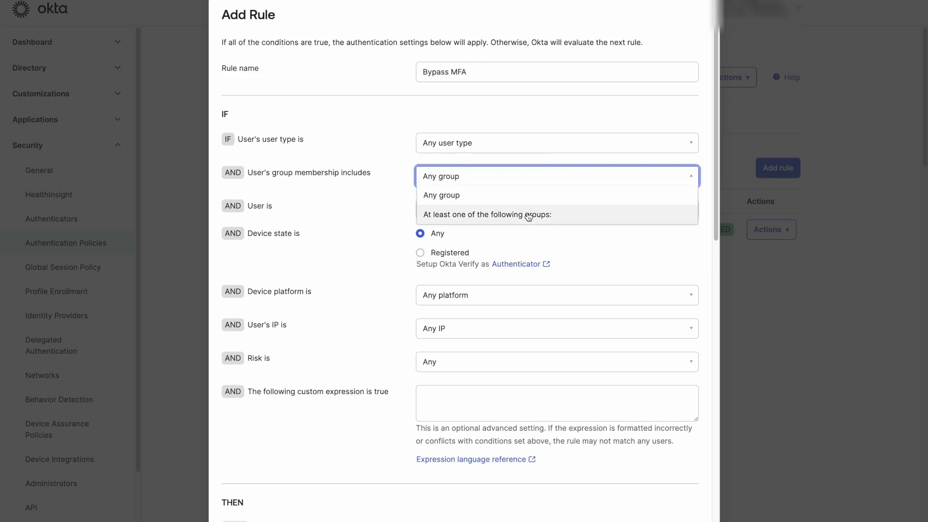
{"action": "type", "text": "b"}
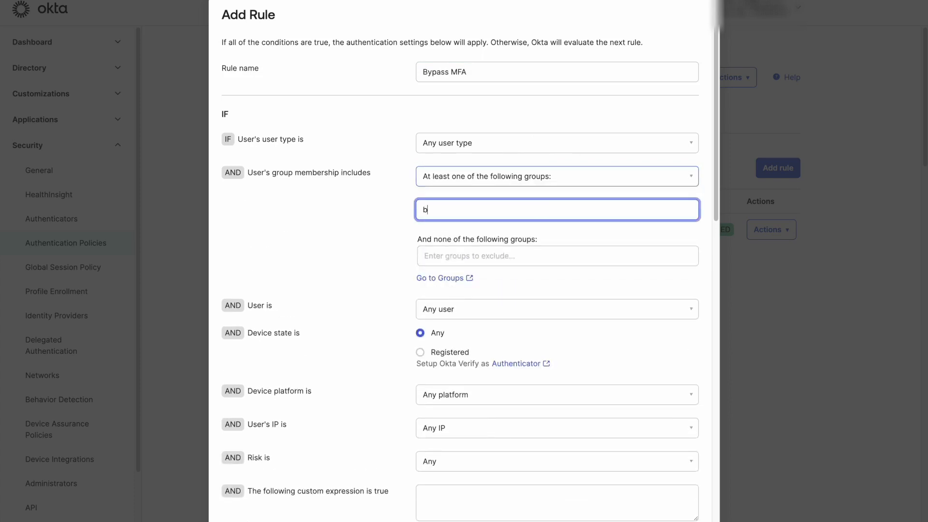
{"action": "type", "text": "y"}
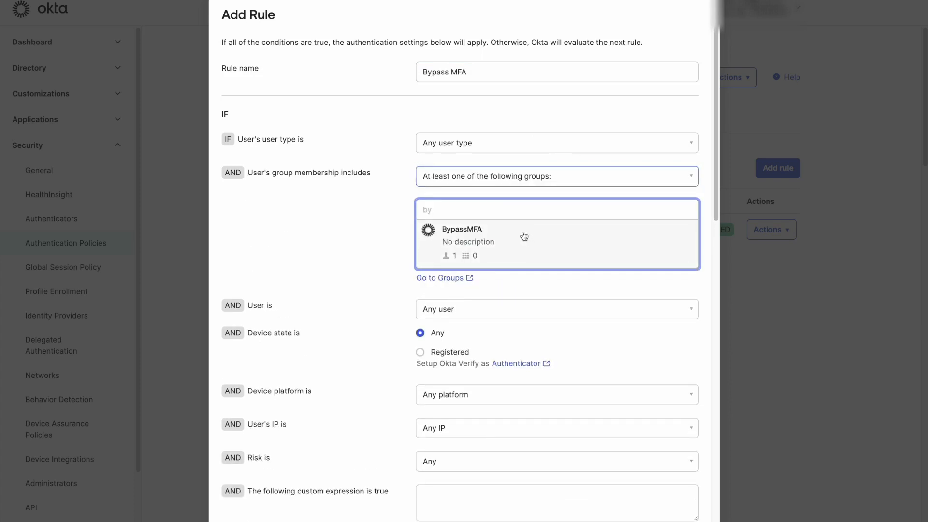
{"action": "scroll", "scroll_direction": "down", "scroll_amount": 3}
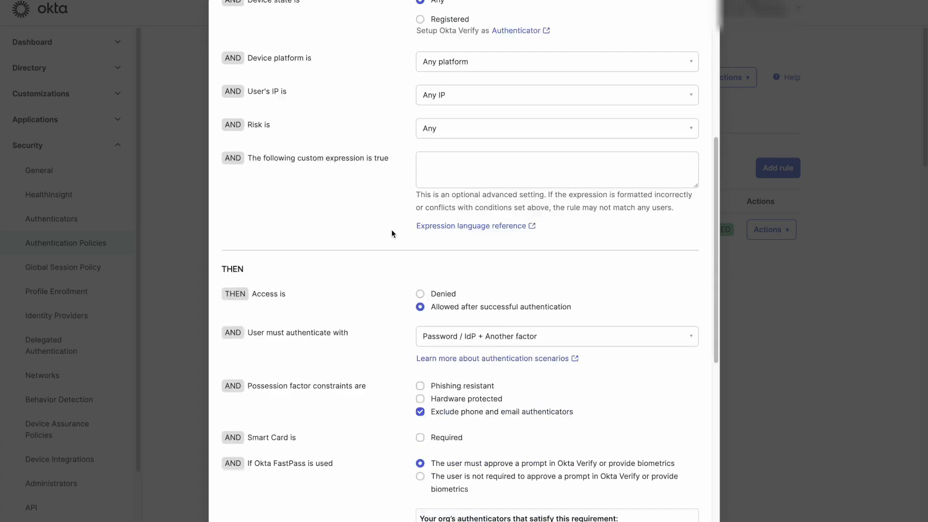
{"action": "left_click", "coordinate": [555, 336]}
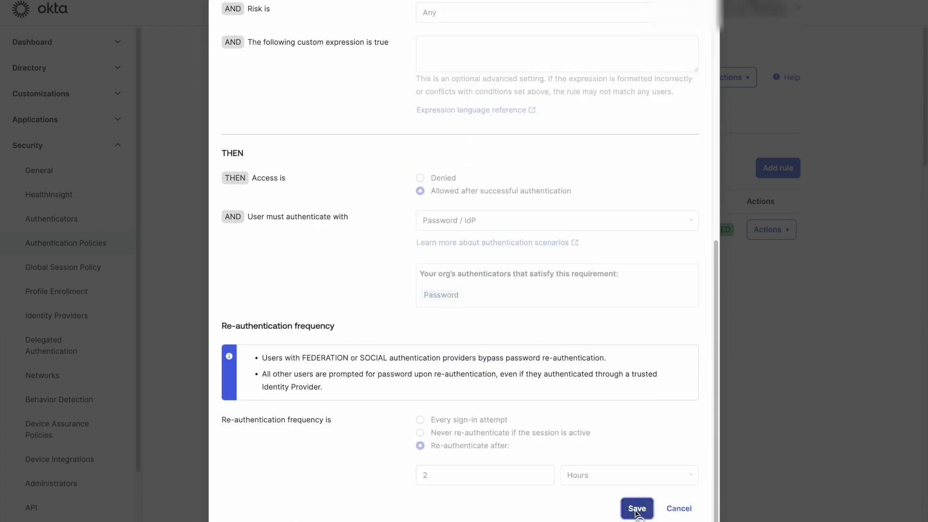
{"action": "left_click", "coordinate": [637, 508]}
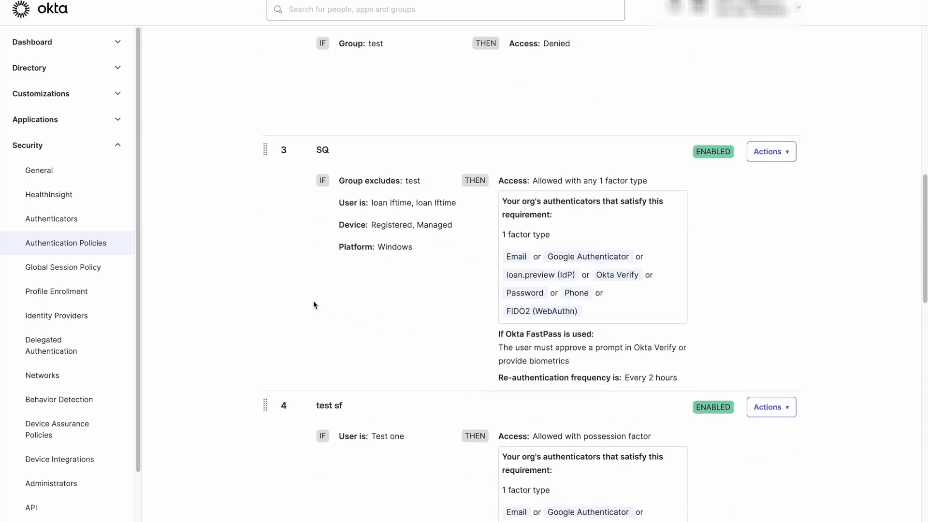
Step: Begin a new authenticator enrollment policy from the Authenticators enrollment settings
{"action": "scroll", "scroll_direction": "down", "scroll_amount": 3}
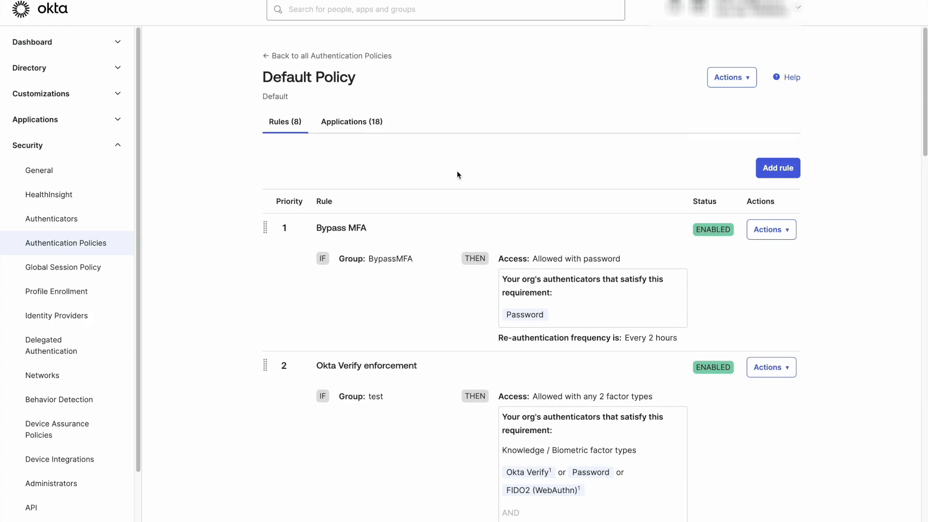
{"action": "mouse_move", "coordinate": [52, 219]}
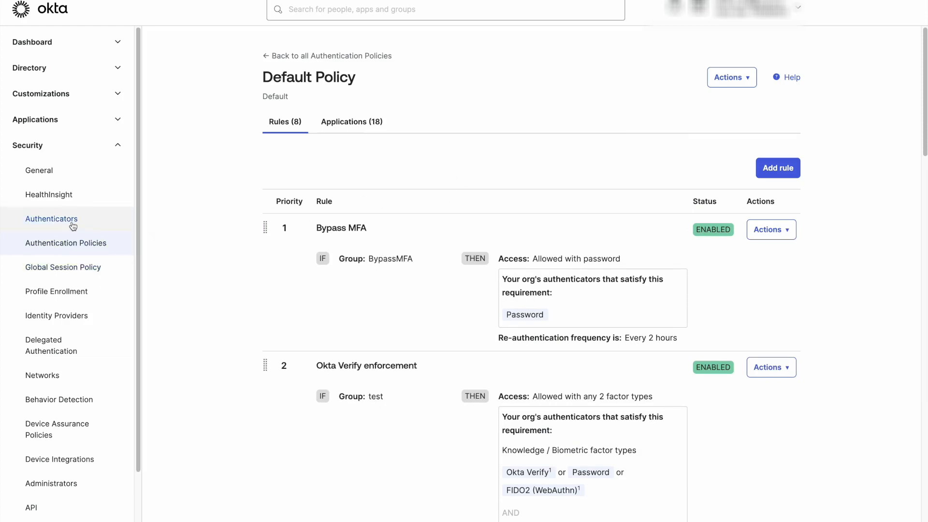
{"action": "left_click", "coordinate": [52, 218]}
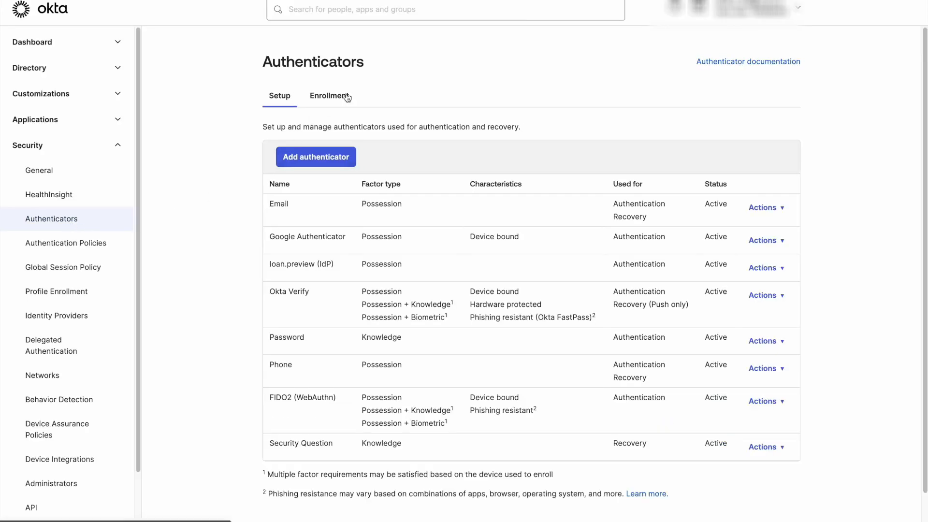
{"action": "left_click", "coordinate": [329, 95]}
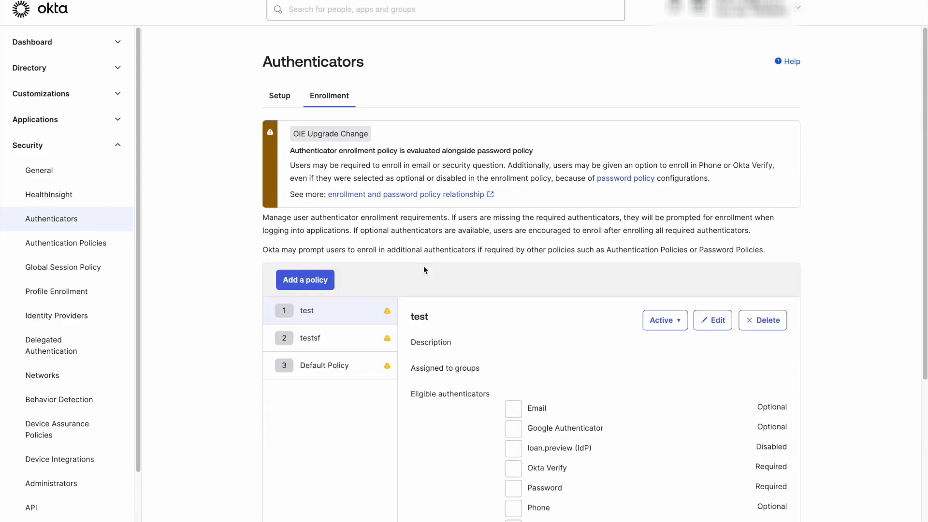
{"action": "left_click", "coordinate": [305, 280]}
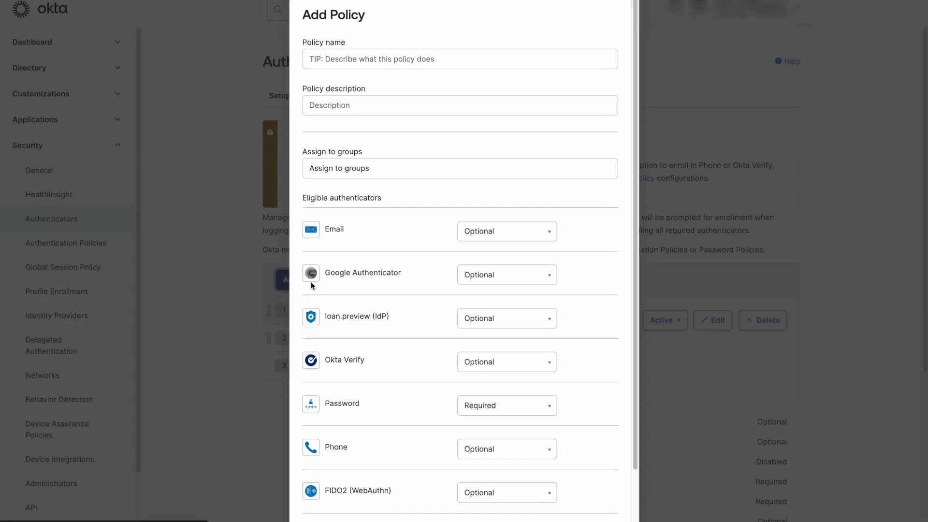
Step: Create the 'Bypass MFA' enrollment policy for the BypassMFA group with Password required
{"action": "left_click", "coordinate": [460, 59]}
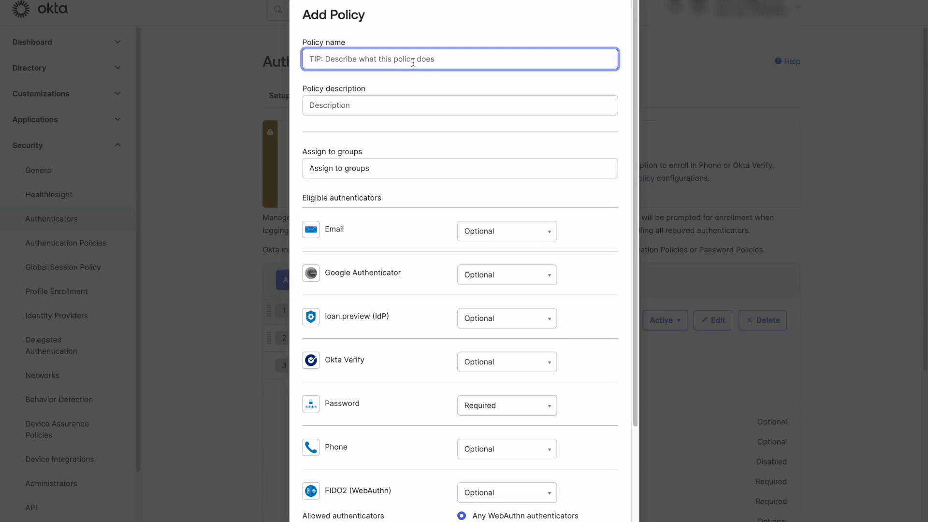
{"action": "type", "text": "Bypass"}
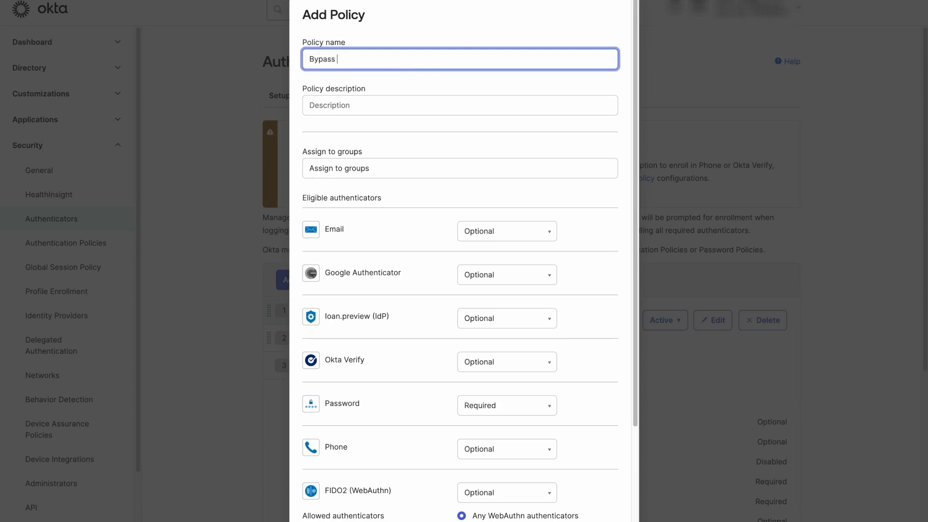
{"action": "type", "text": "MFA"}
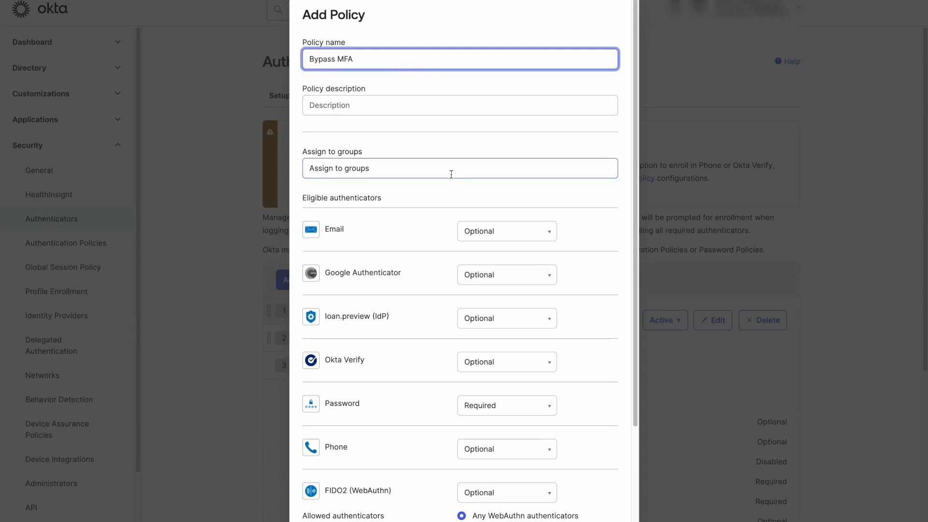
{"action": "type", "text": "by"}
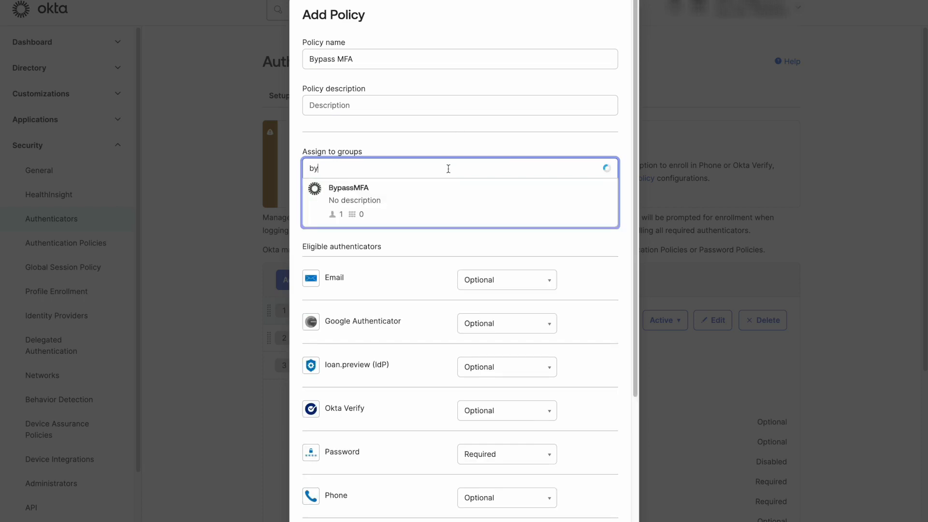
{"action": "left_click", "coordinate": [349, 188]}
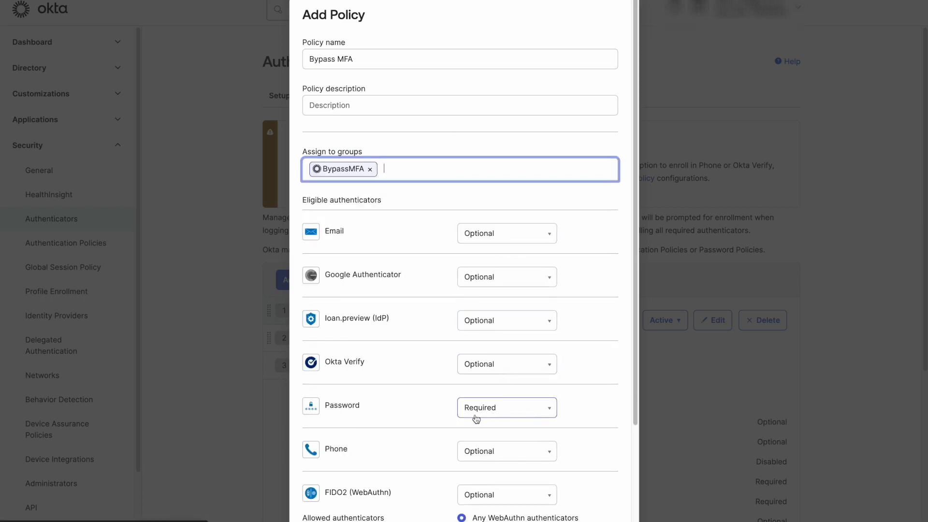
{"action": "scroll", "scroll_direction": "down", "scroll_amount": 3}
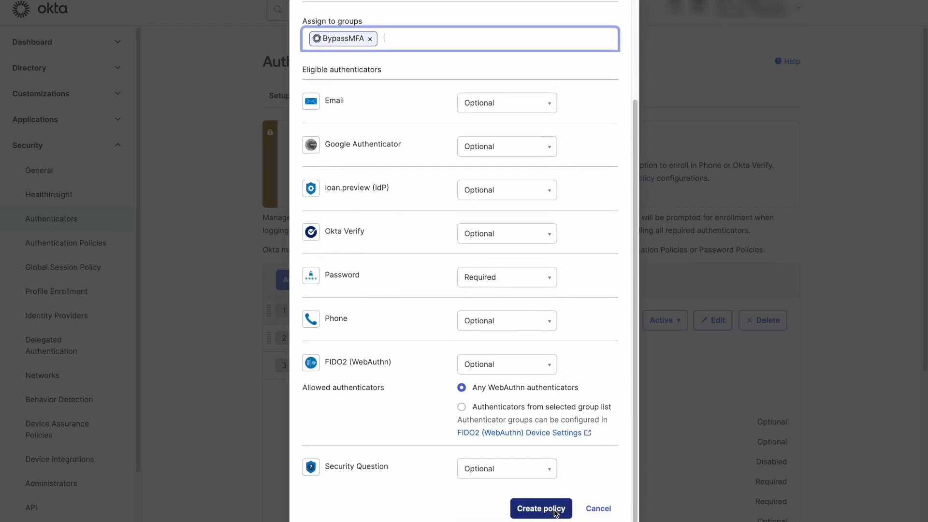
{"action": "left_click", "coordinate": [540, 509]}
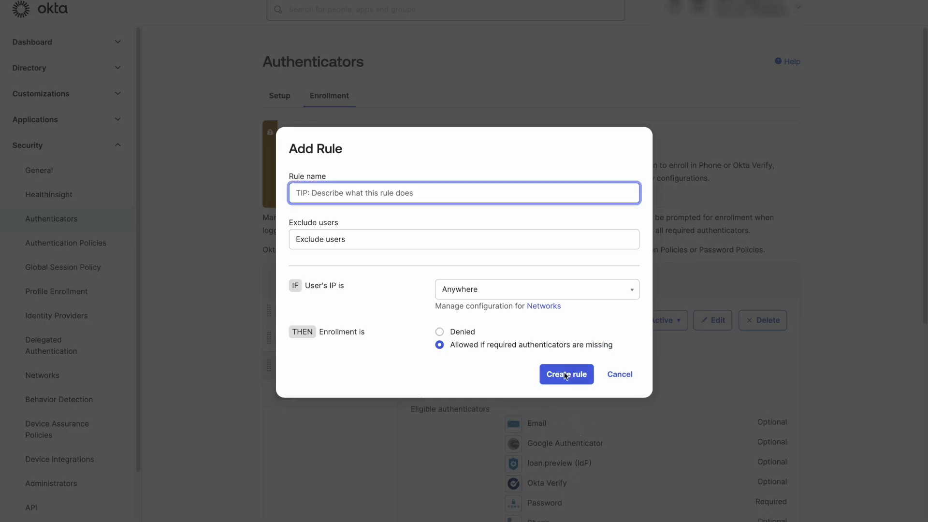
Step: Name the enrollment rule 'Bypass MFA', allowing enrollment when required authenticators are missing
{"action": "type", "text": "Bypass MFA"}
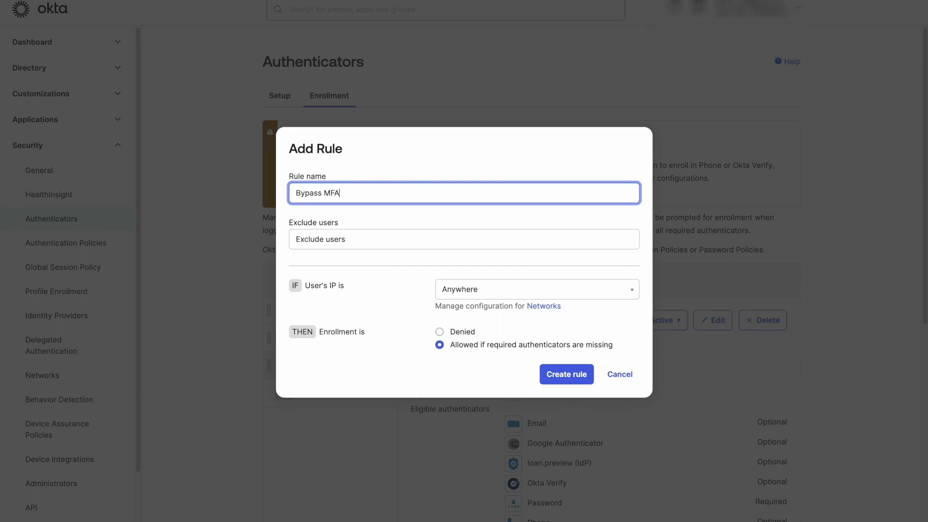
{"action": "mouse_move", "coordinate": [440, 345]}
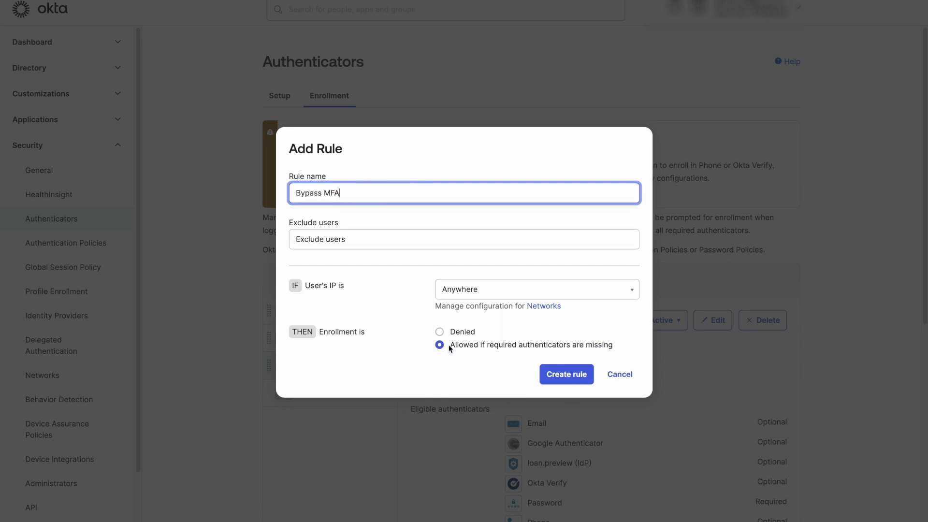
{"action": "left_click", "coordinate": [565, 375]}
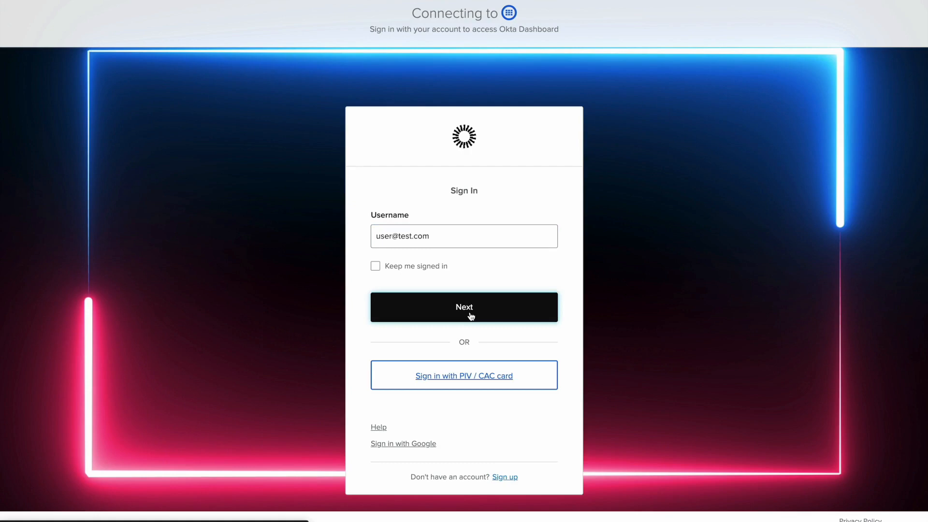
Step: Sign in as the test user with username and password only, no MFA prompt
{"action": "left_click", "coordinate": [464, 307]}
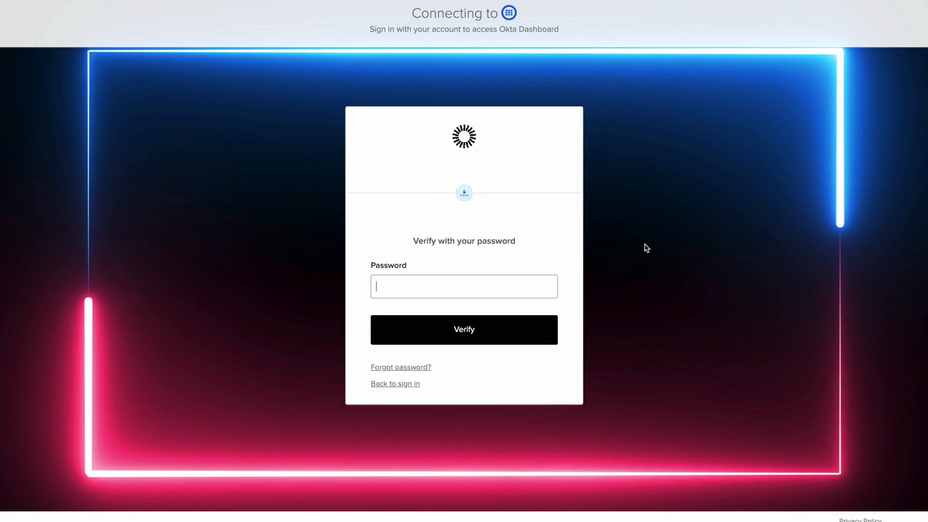
{"action": "type", "text": "•"}
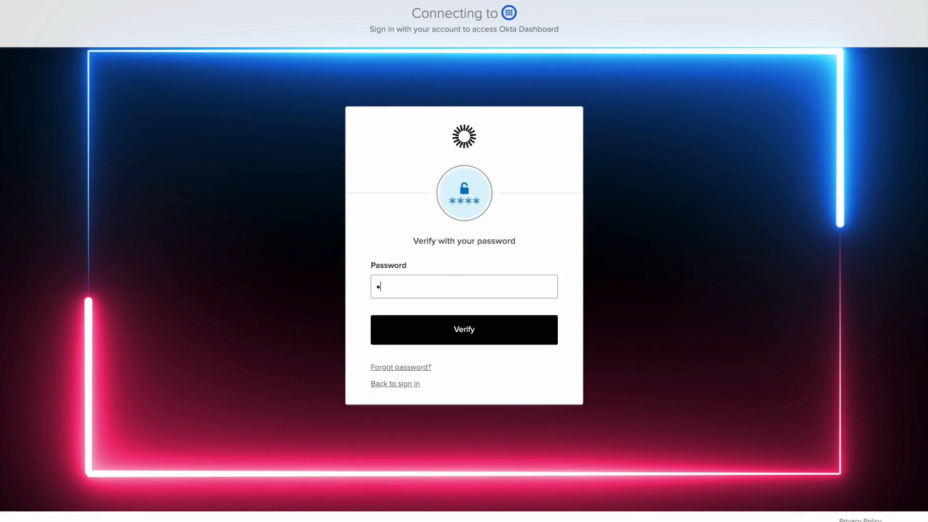
{"action": "type", "text": "password"}
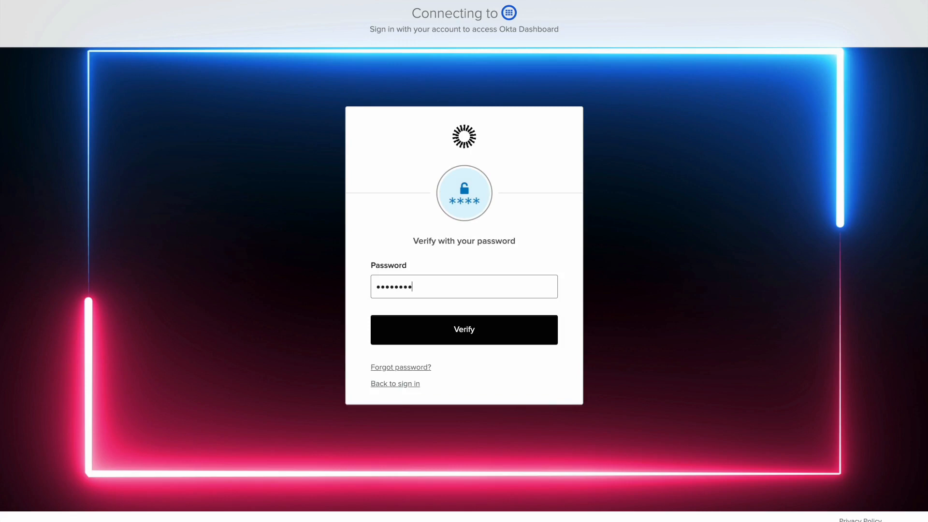
{"action": "left_click", "coordinate": [464, 330]}
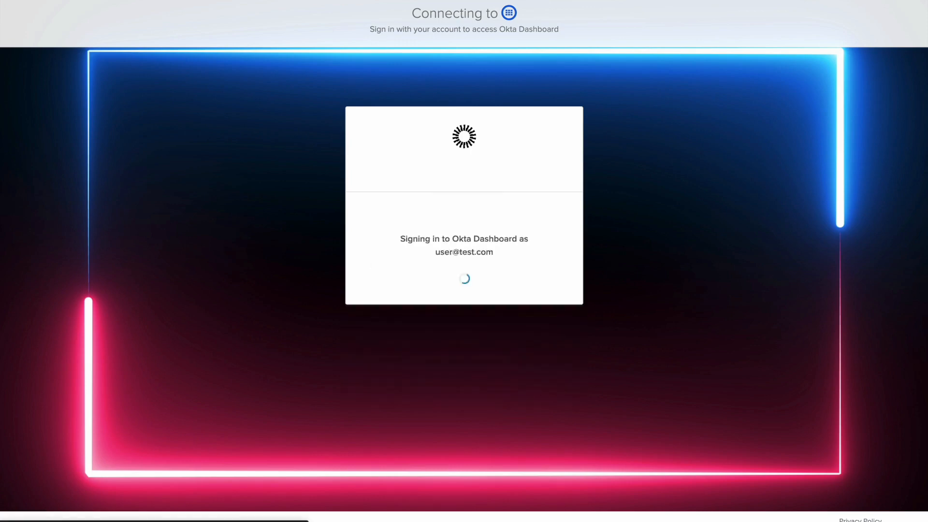